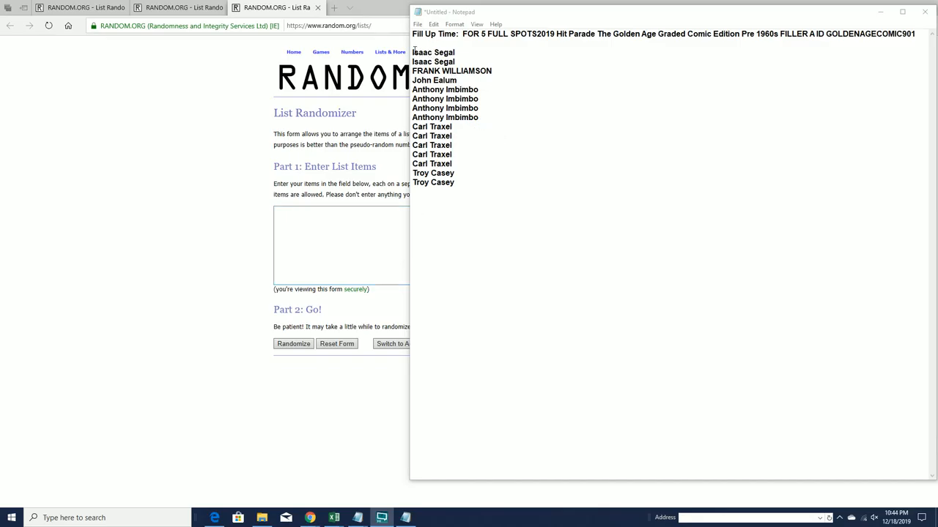
Select the participant names in Notepad and paste them into the RANDOM.ORG list box
drag(413, 52, 419, 71)
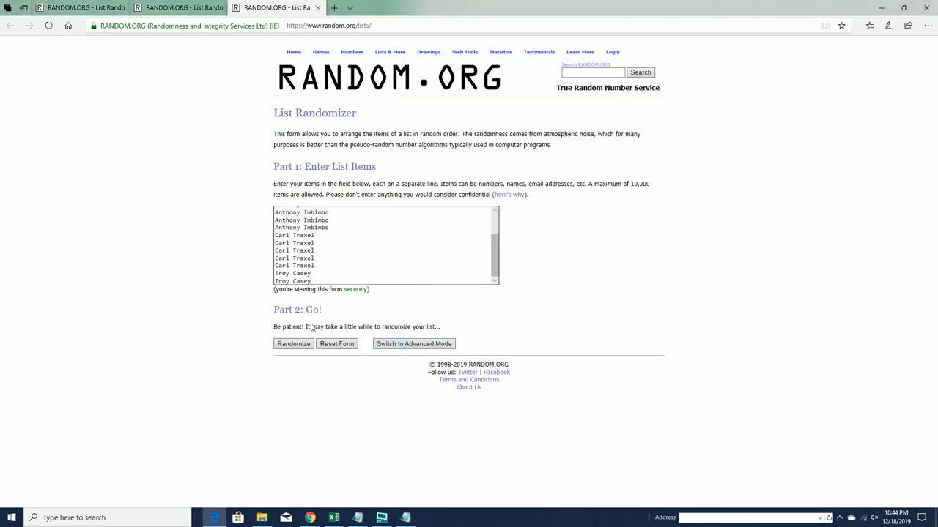
Randomize the 15-name list, then hit Again! until it reports seven randomizations
click(293, 343)
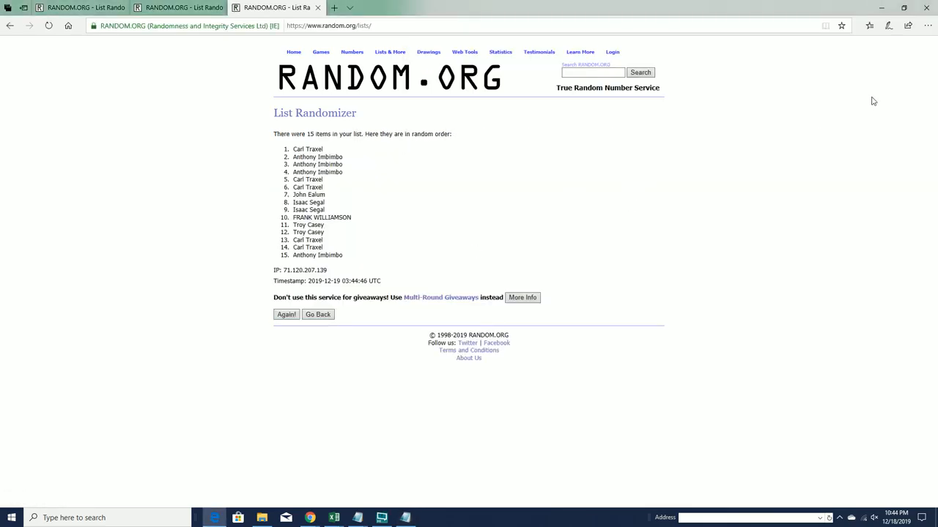
click(906, 82)
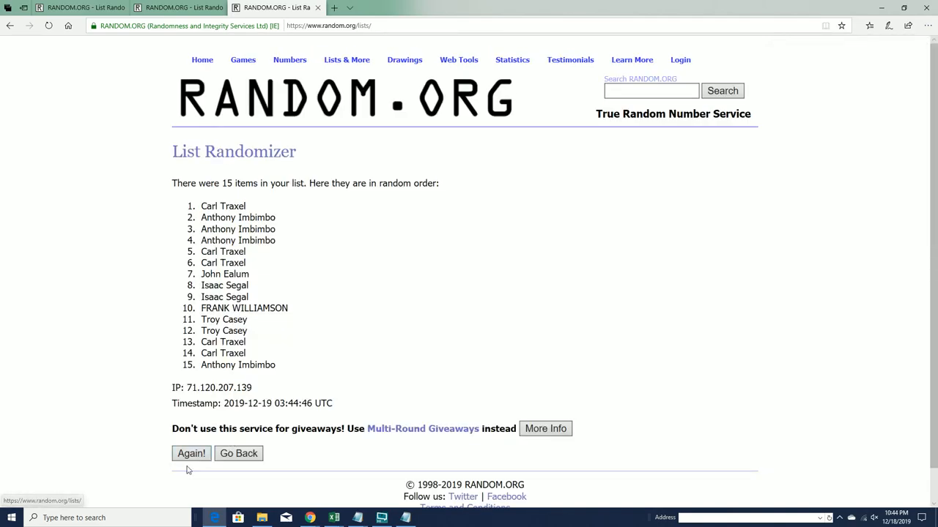
click(190, 454)
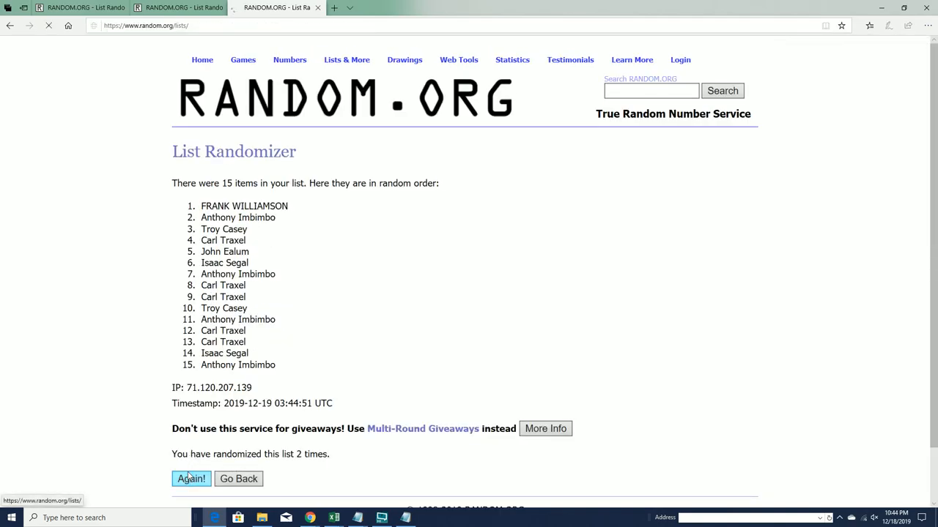
click(190, 477)
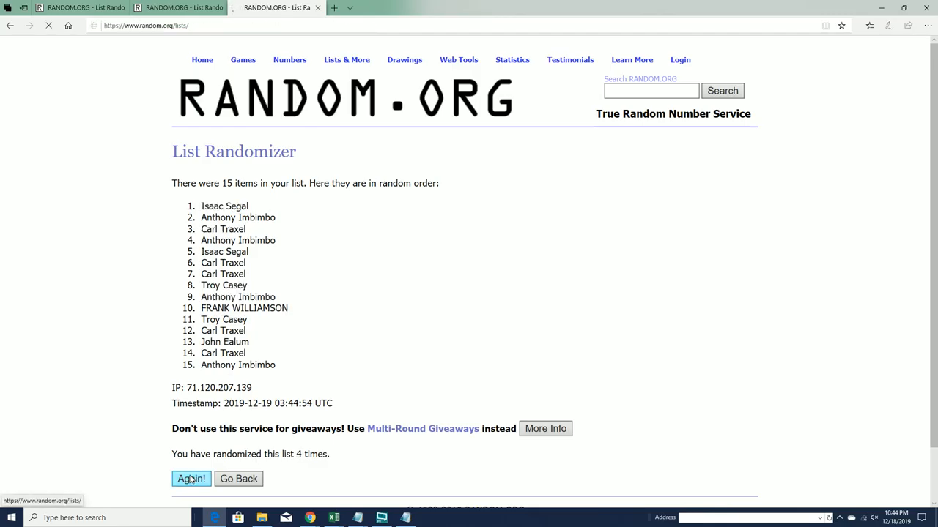
click(190, 478)
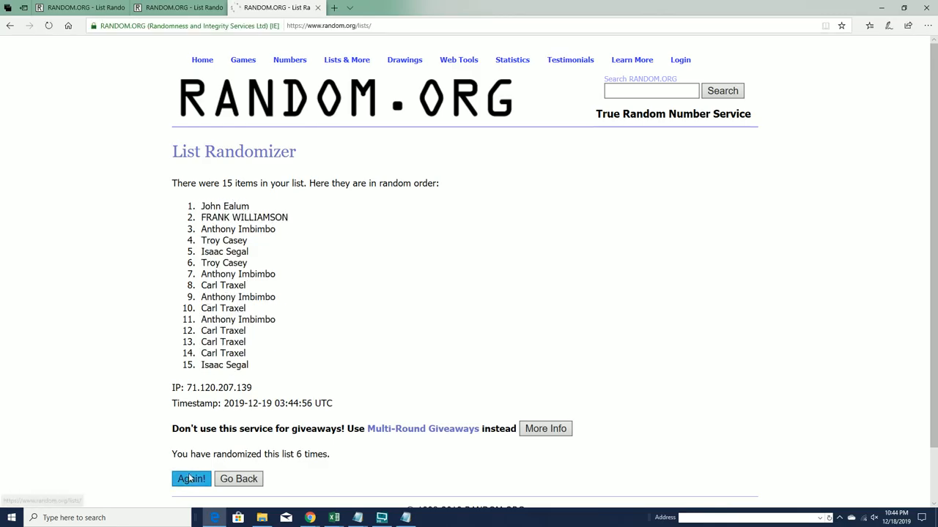
click(191, 478)
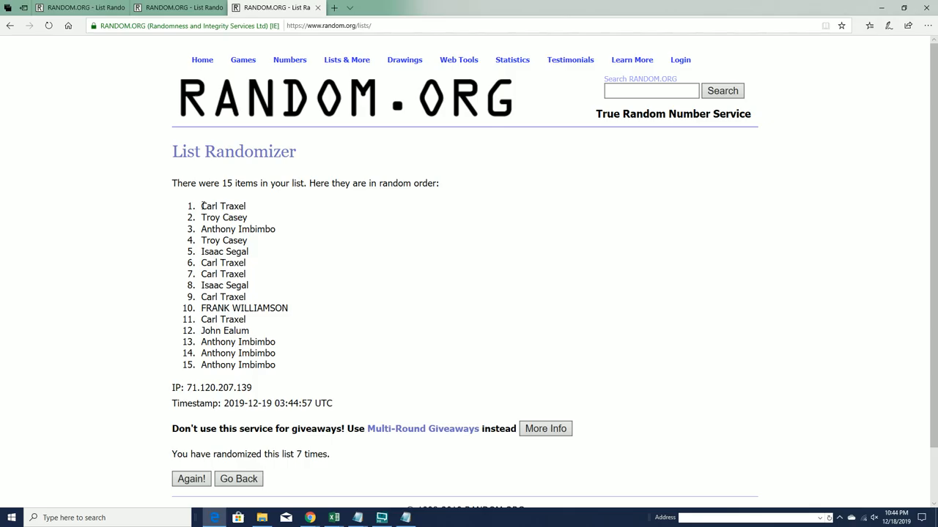
Copy list items 1–5 from the seventh shuffle via the right-click menu
drag(202, 205, 247, 241)
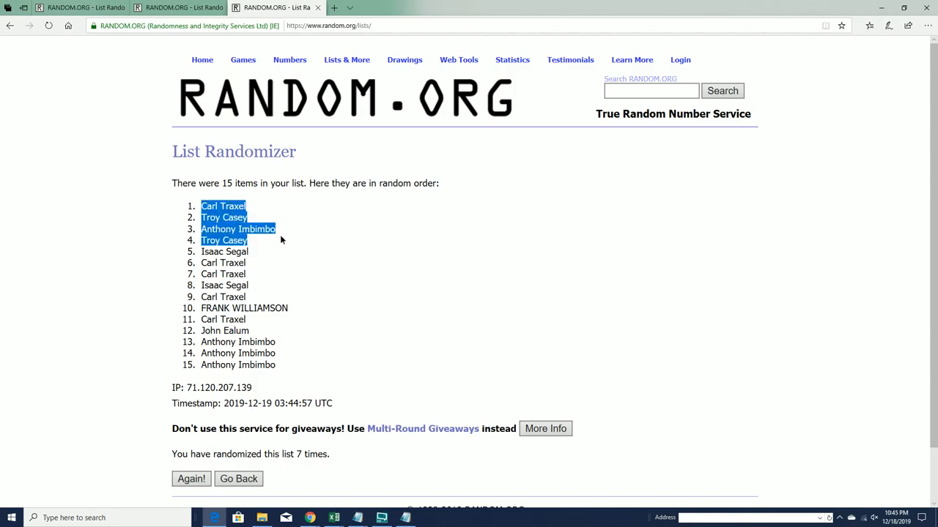
right_click(242, 240)
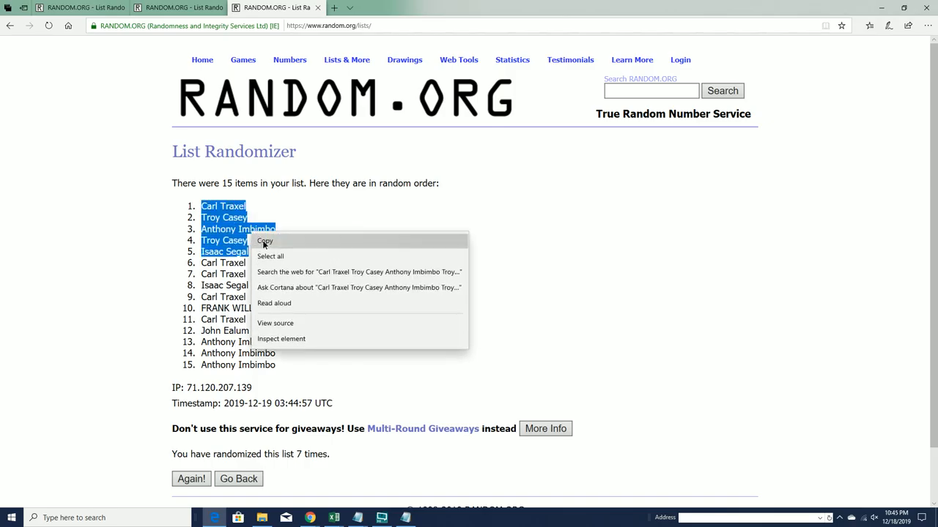
click(264, 240)
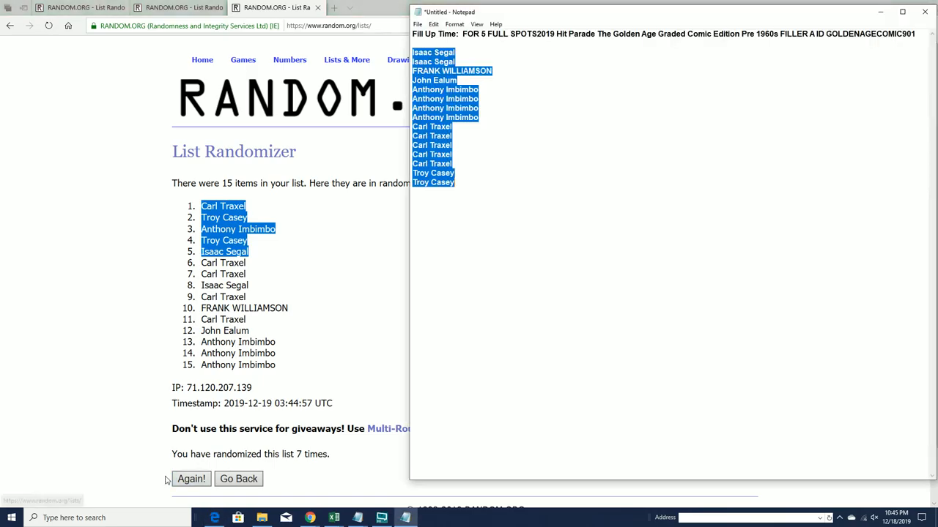